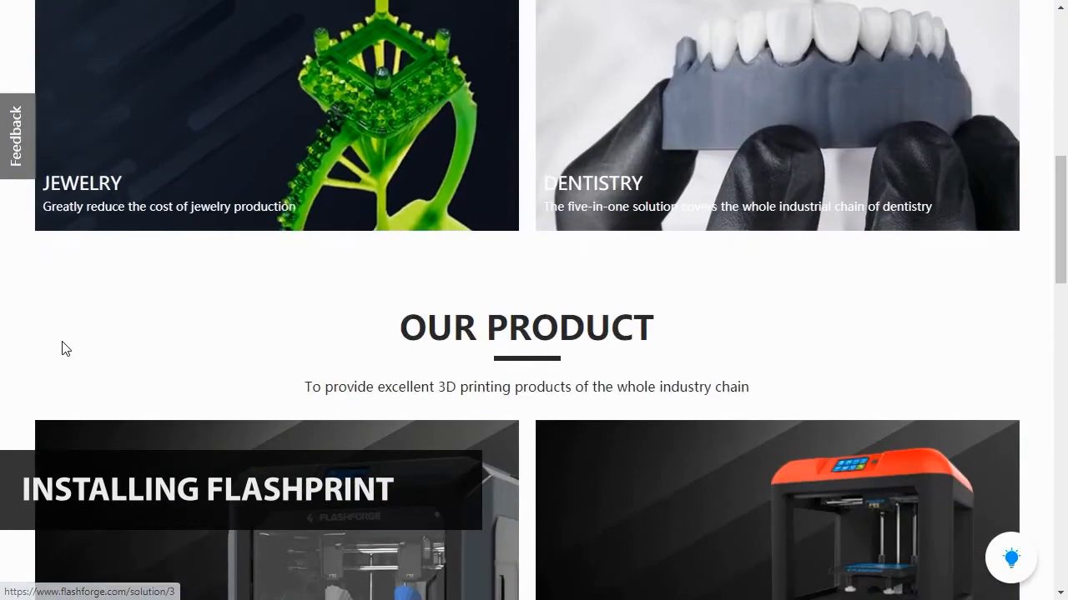
# Go to the Flashforge Download Center via the site's Support menu
pyautogui.scroll(-3)
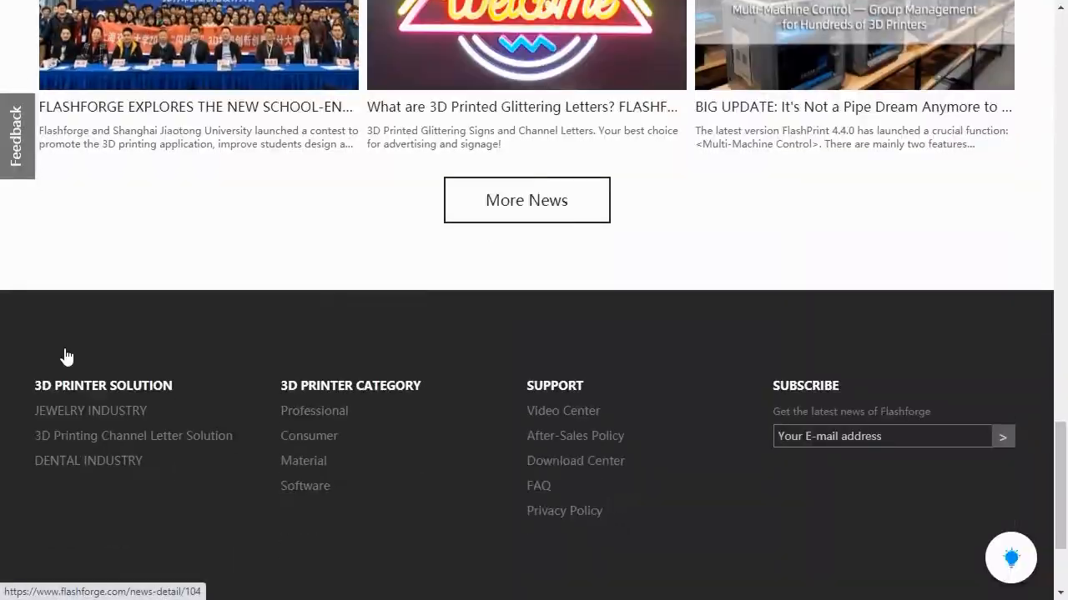
pyautogui.scroll(3)
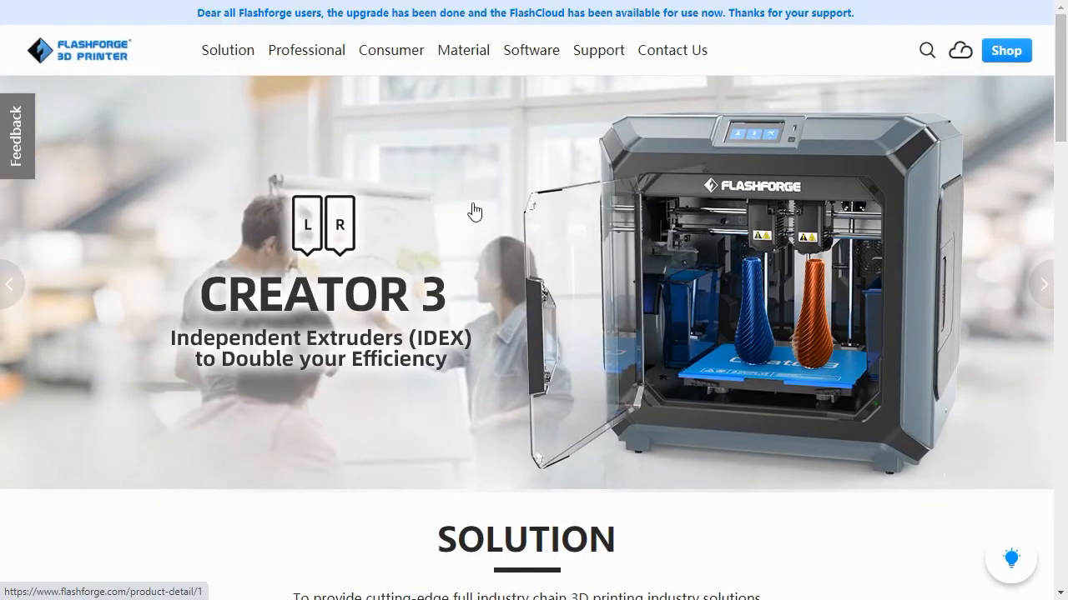
pyautogui.click(597, 50)
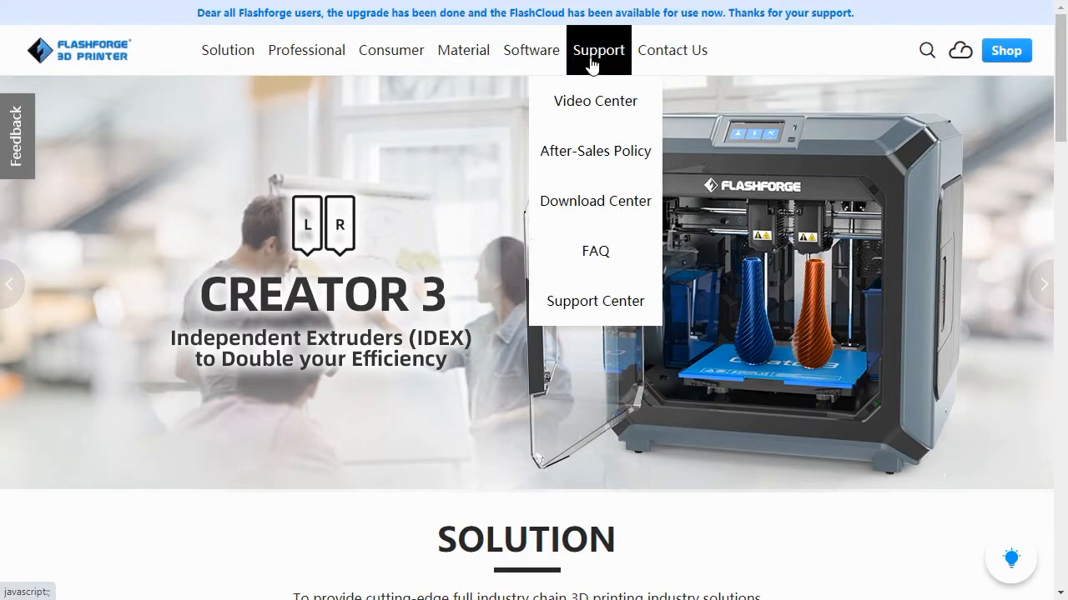
pyautogui.moveTo(600, 207)
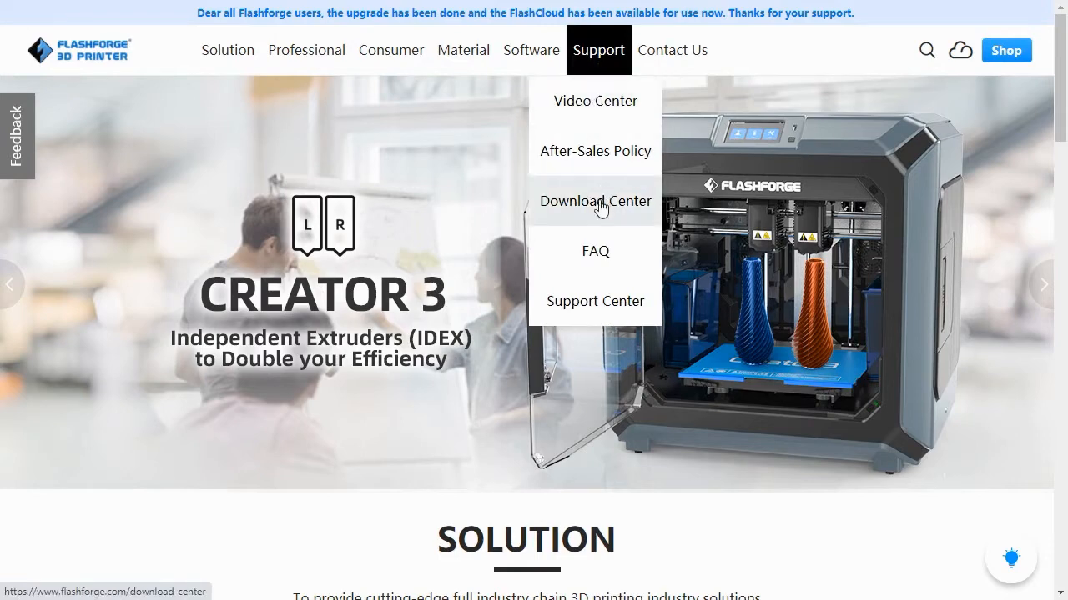
pyautogui.click(593, 200)
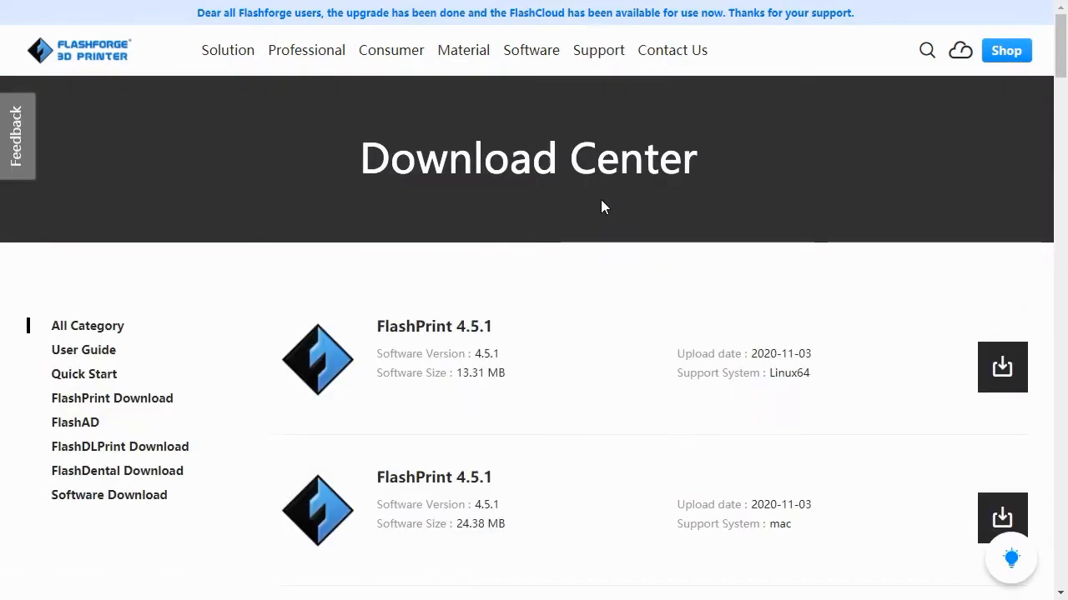
# Download the FlashPrint 4.5.1 zip for 64-bit Windows
pyautogui.scroll(-3)
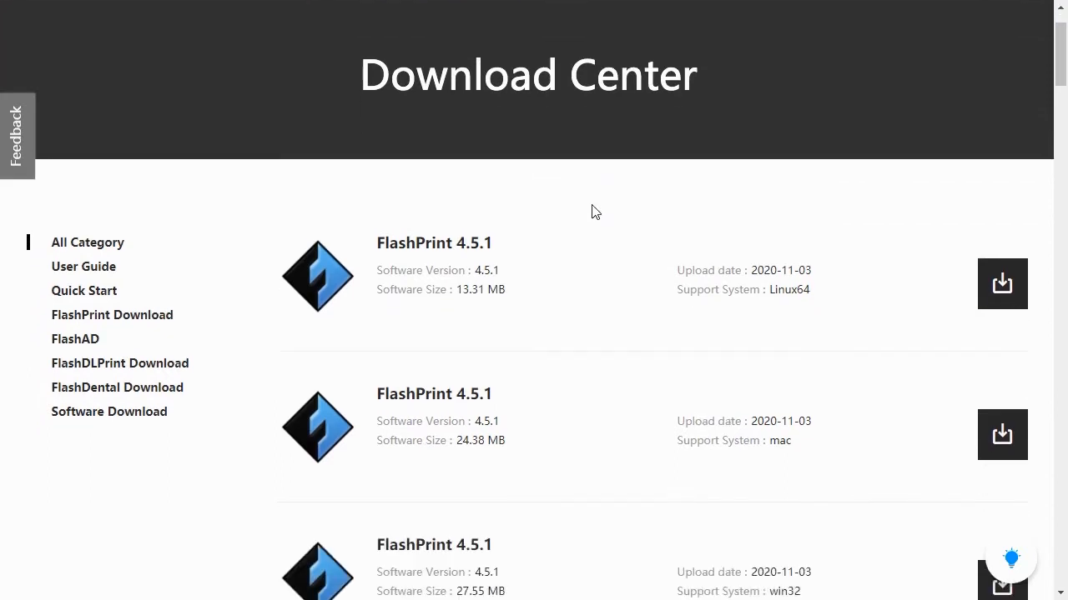
pyautogui.scroll(-3)
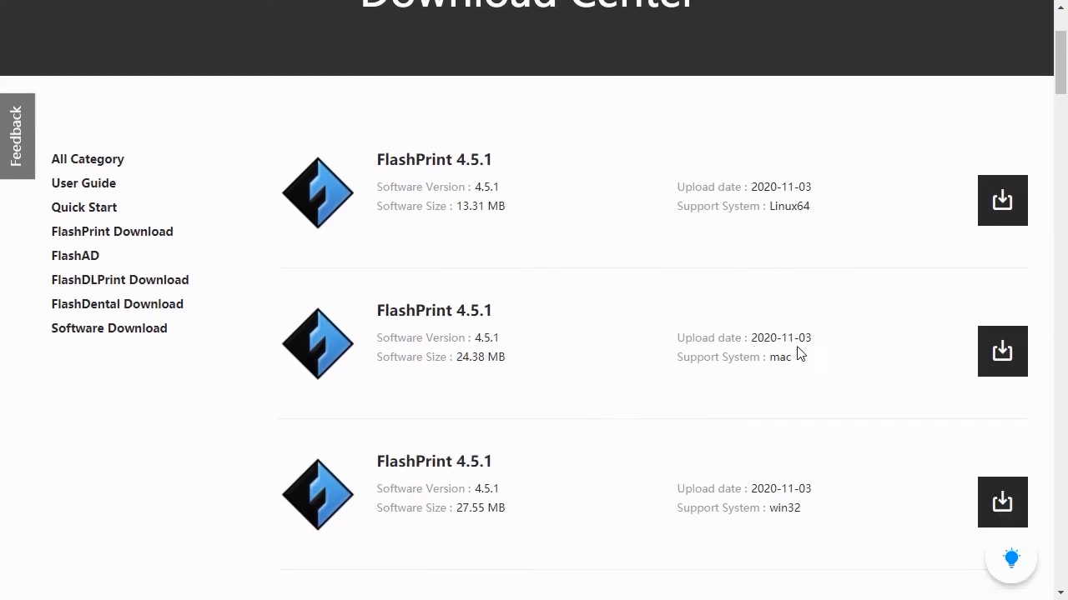
pyautogui.scroll(-3)
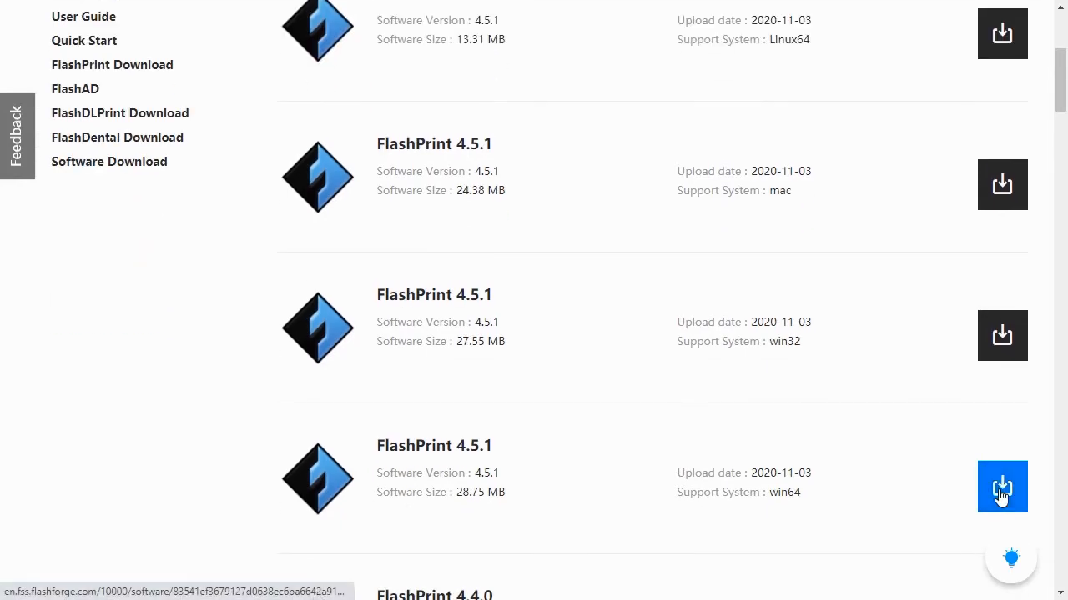
pyautogui.click(1001, 487)
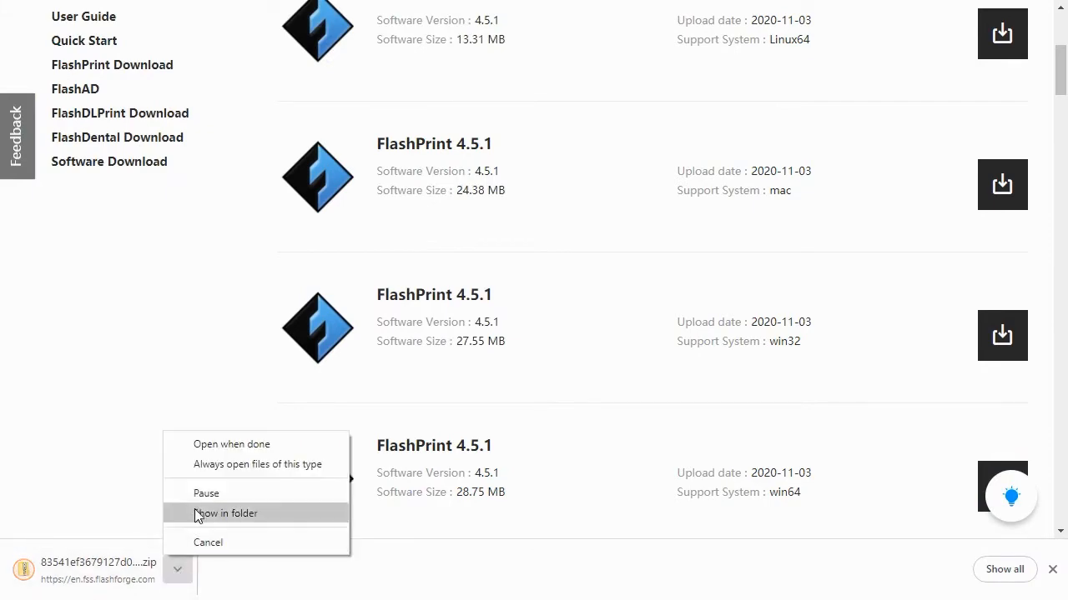
# Extract the downloaded zip in its folder, revealing FlashPrint_4.5.1_x64.exe
pyautogui.click(227, 514)
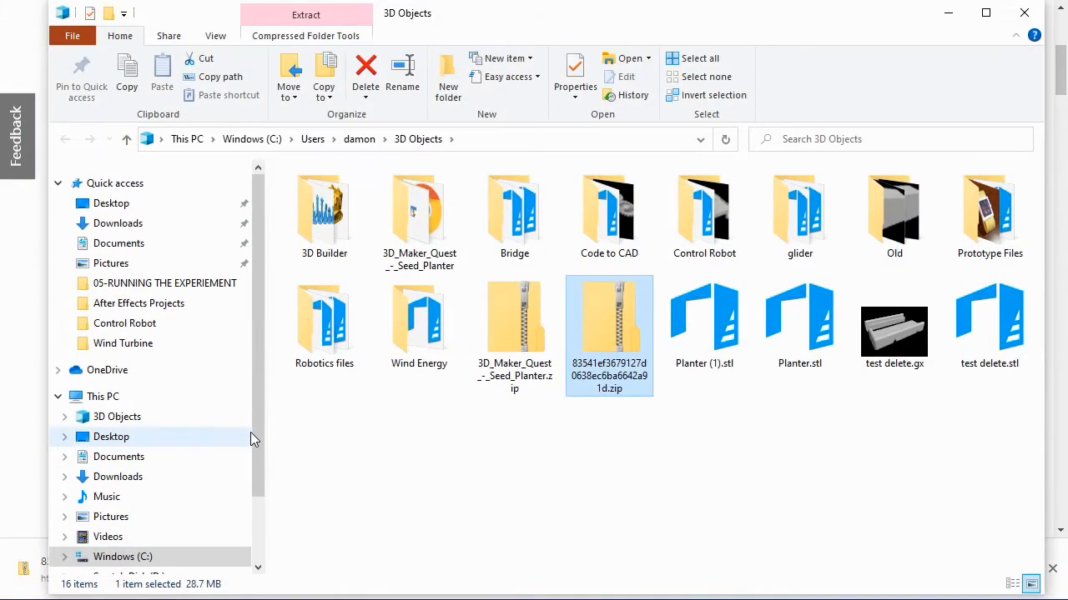
pyautogui.click(305, 13)
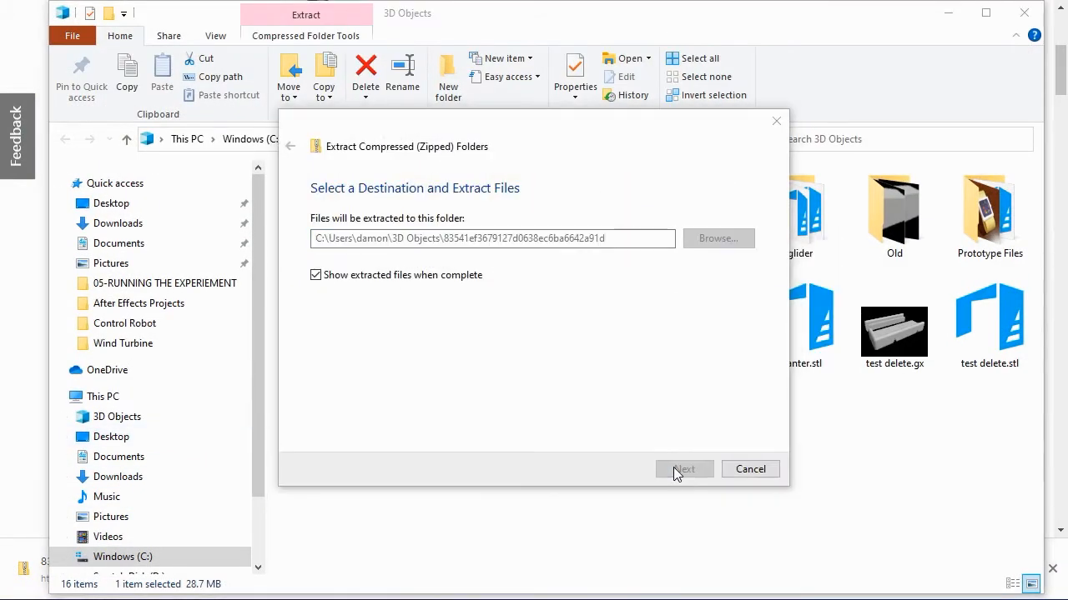
pyautogui.click(684, 469)
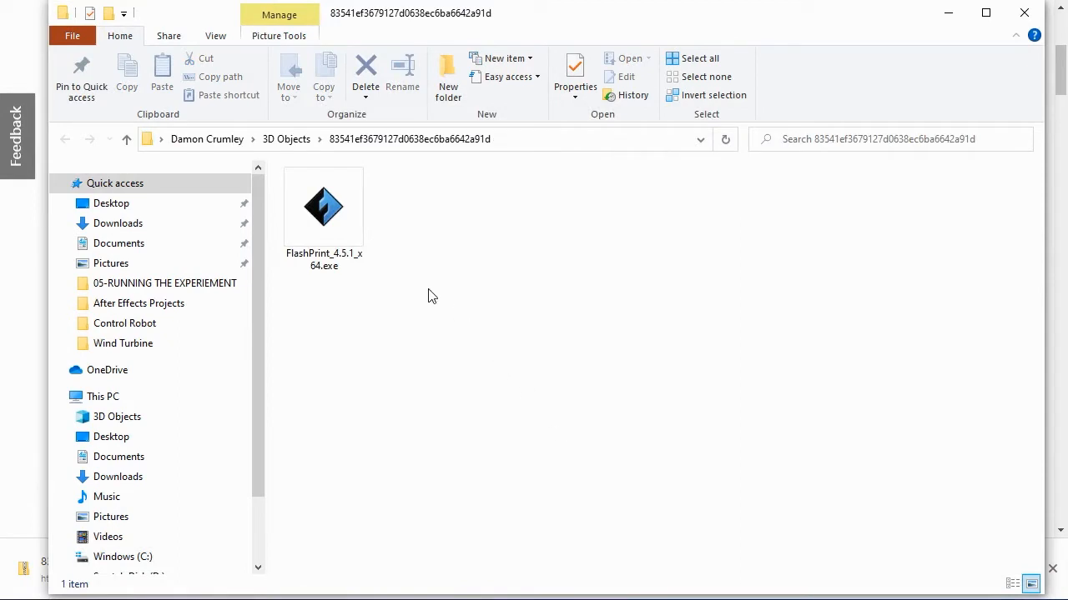
# Install FlashPrint 4.5.1 with default folder and drivers, then launch it
pyautogui.doubleClick(323, 206)
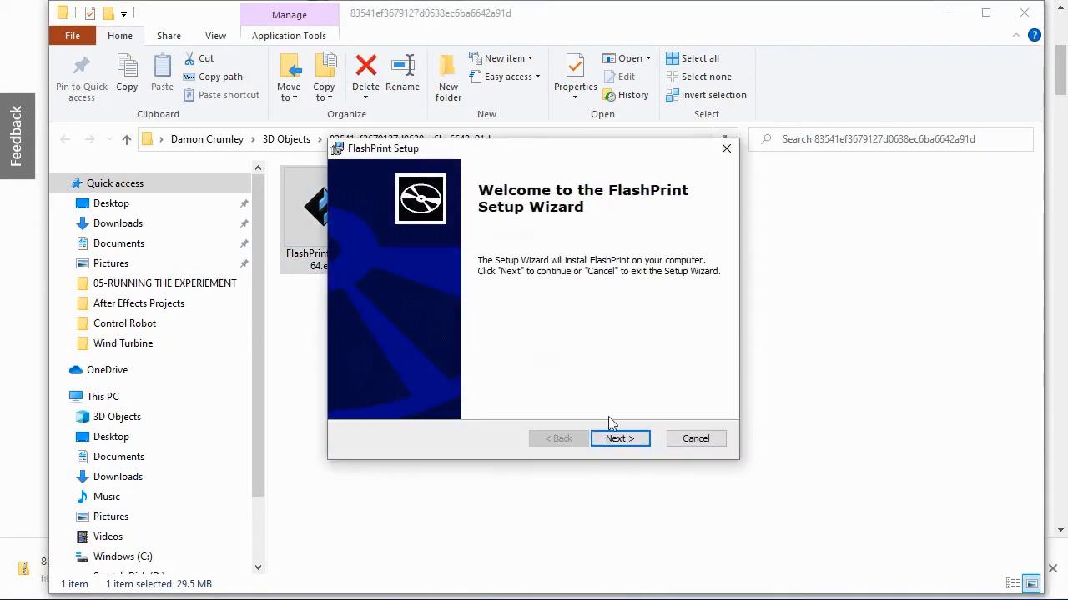
pyautogui.click(621, 439)
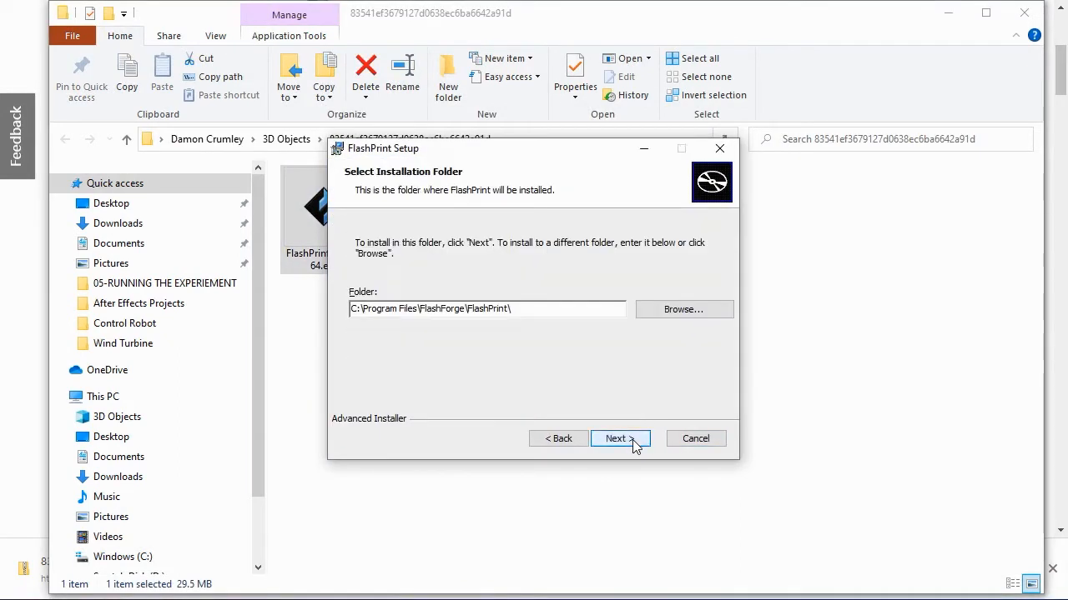
pyautogui.click(620, 439)
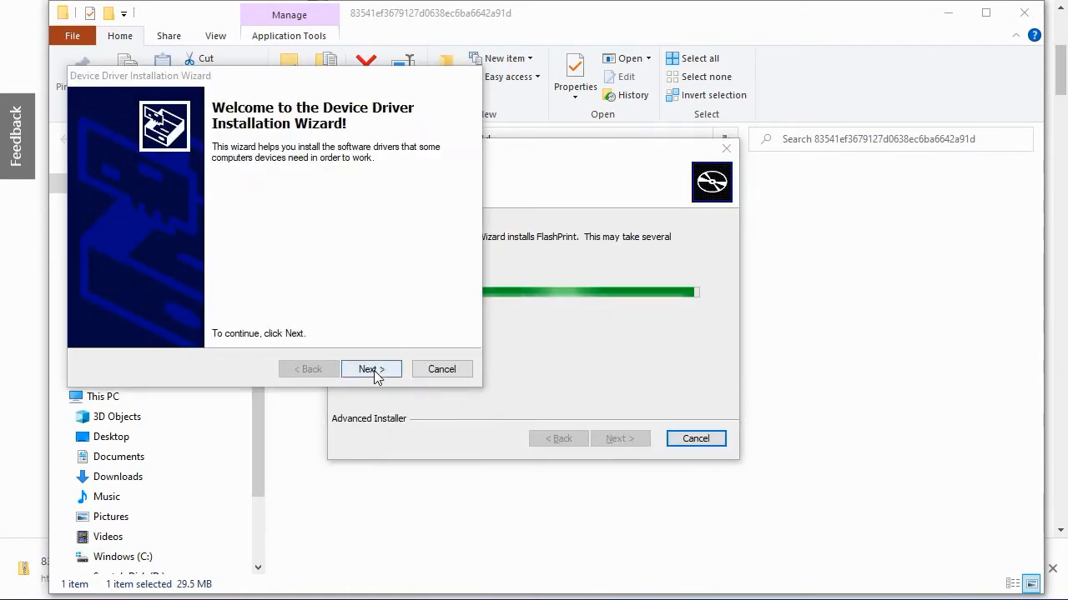
pyautogui.click(370, 369)
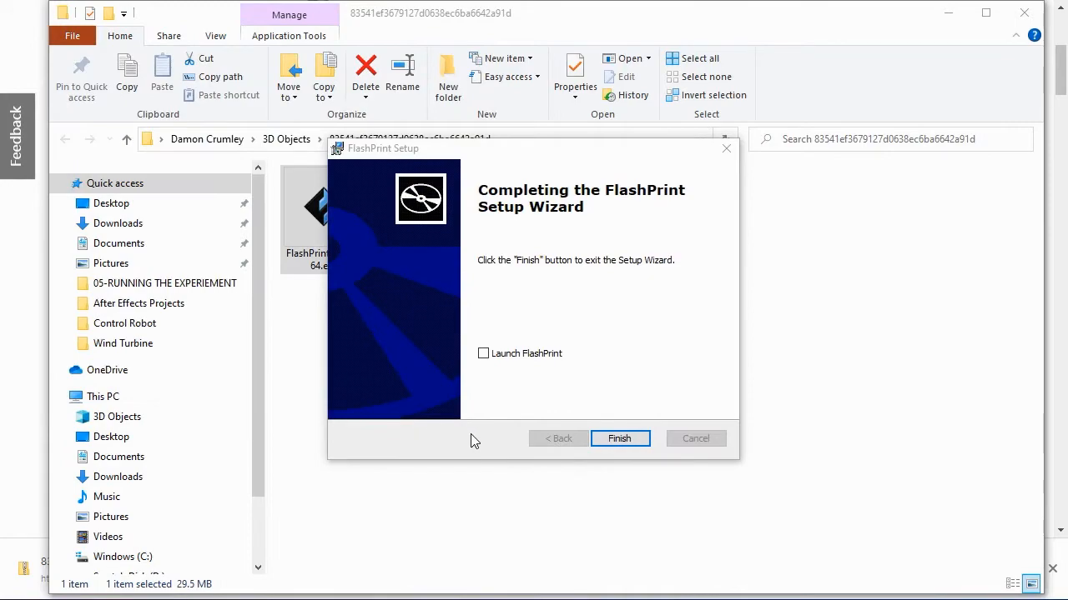
pyautogui.click(621, 439)
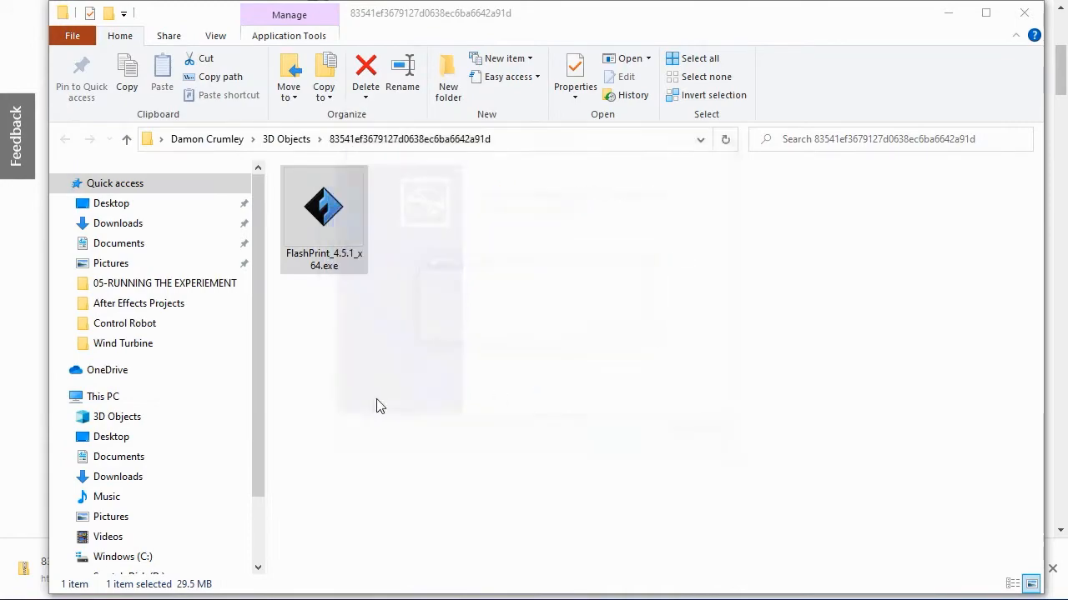
pyautogui.doubleClick(324, 203)
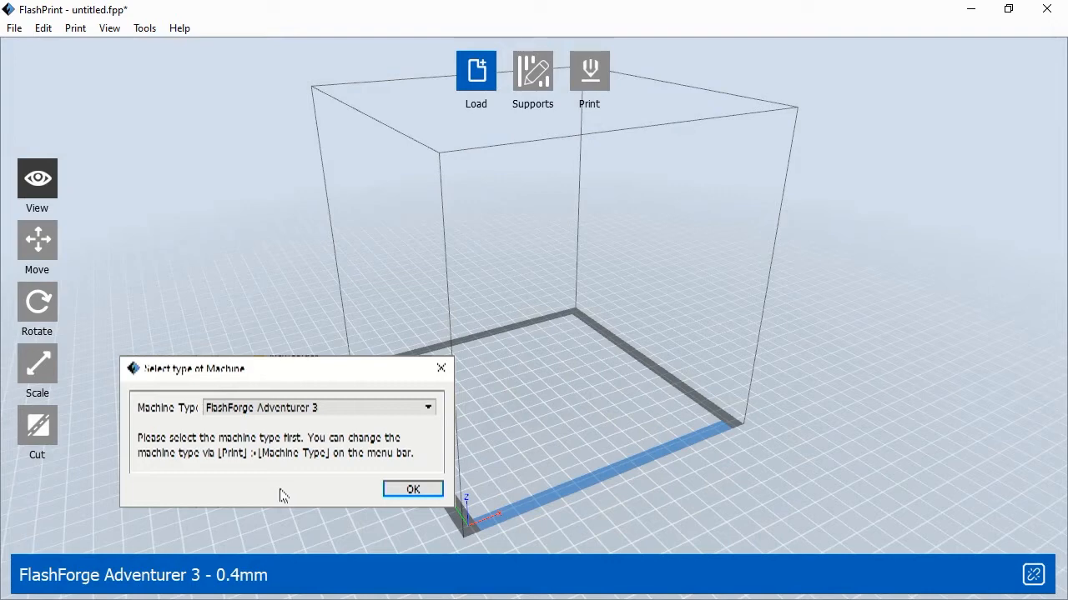
pyautogui.moveTo(307, 425)
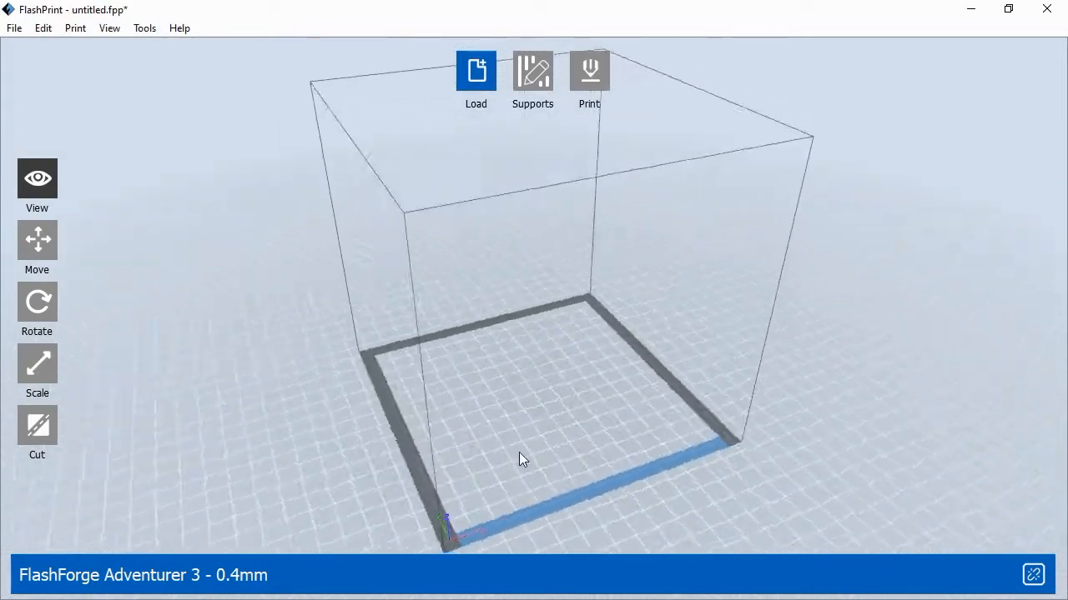
# Confirm FlashForge Adventurer 3 as the machine type, showing the empty build volume
pyautogui.moveTo(521, 459); pyautogui.dragTo(504, 427)
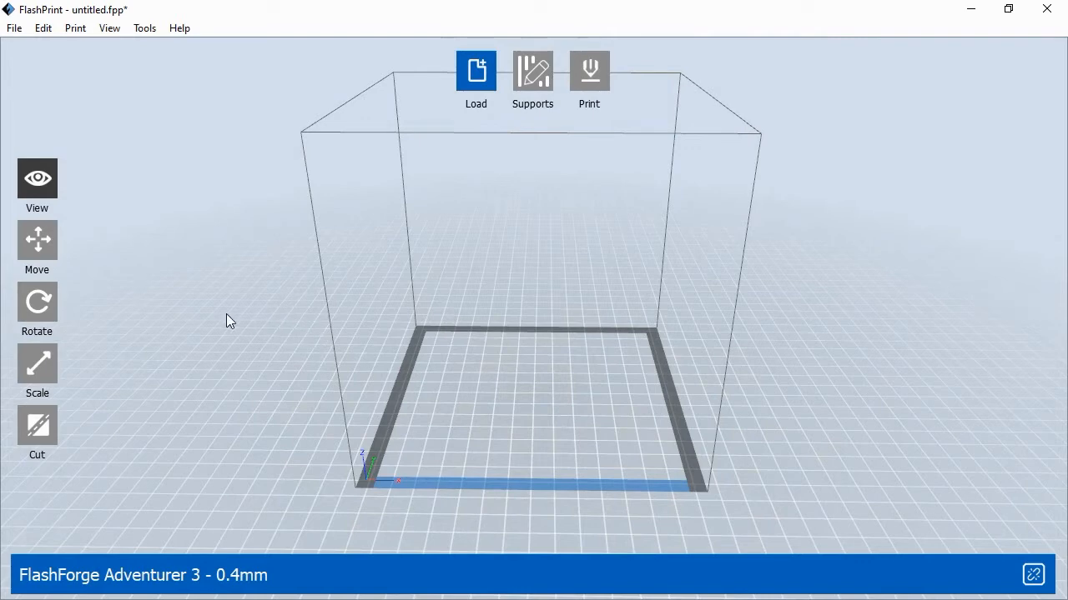
pyautogui.moveTo(88, 52)
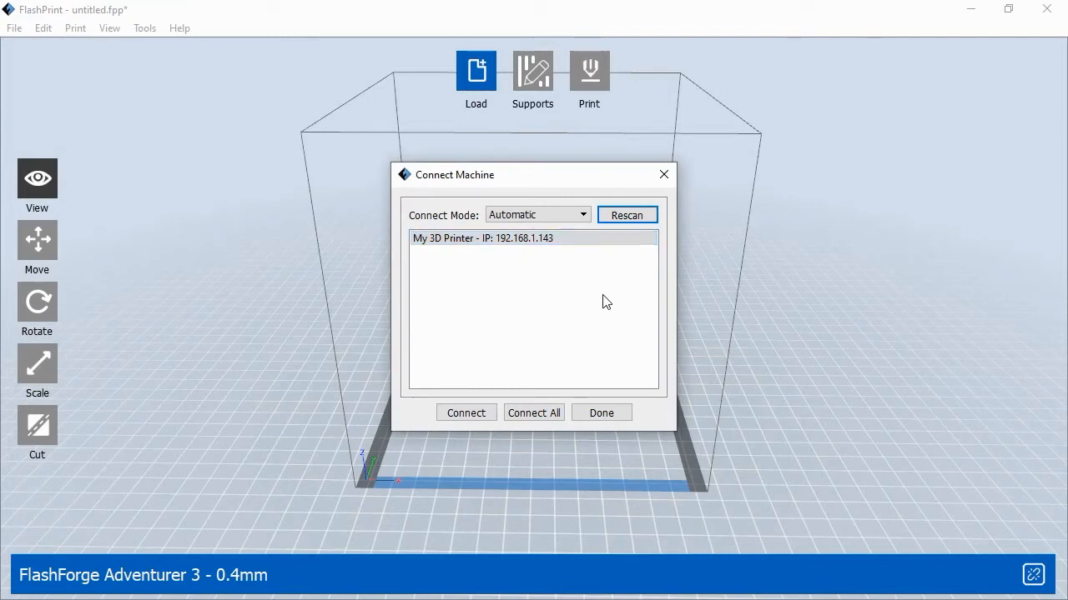
# Connect to My 3D Printer until it reports Ready and close the connection window
pyautogui.click(484, 238)
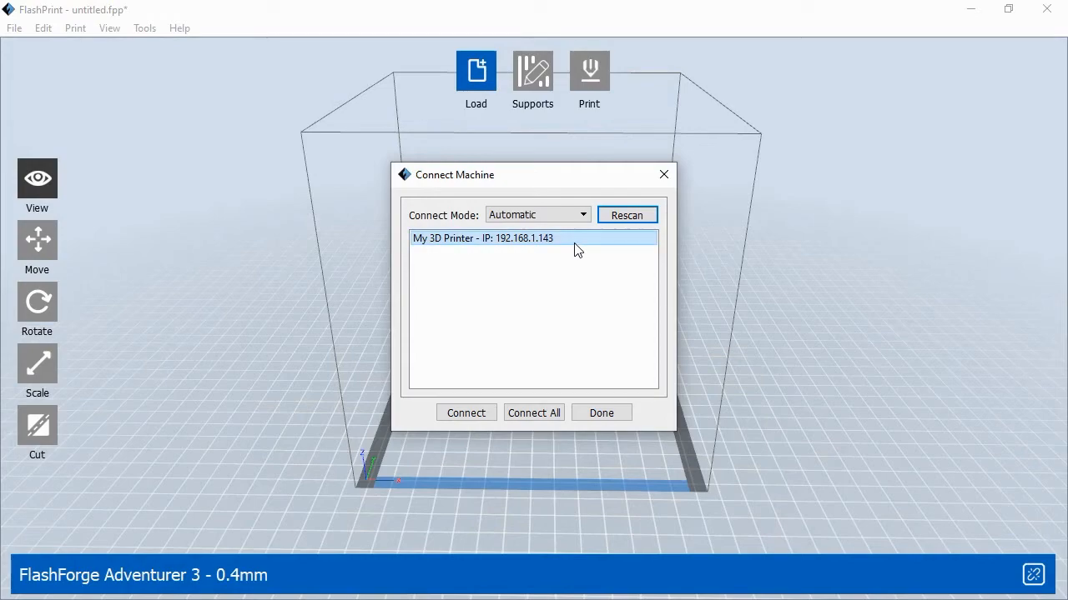
pyautogui.moveTo(574, 246)
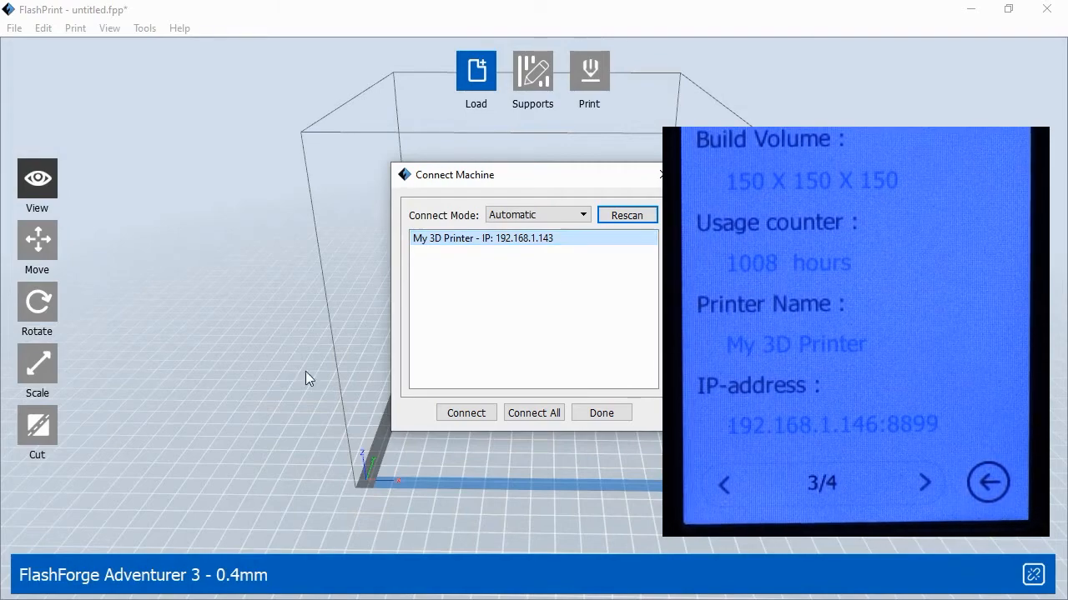
pyautogui.moveTo(566, 247)
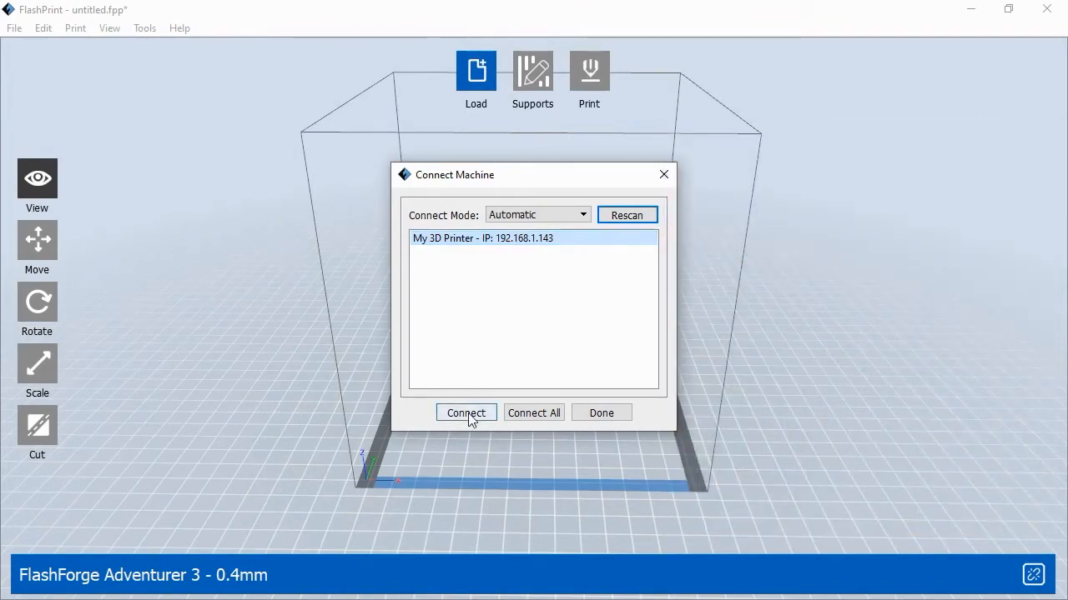
pyautogui.click(465, 412)
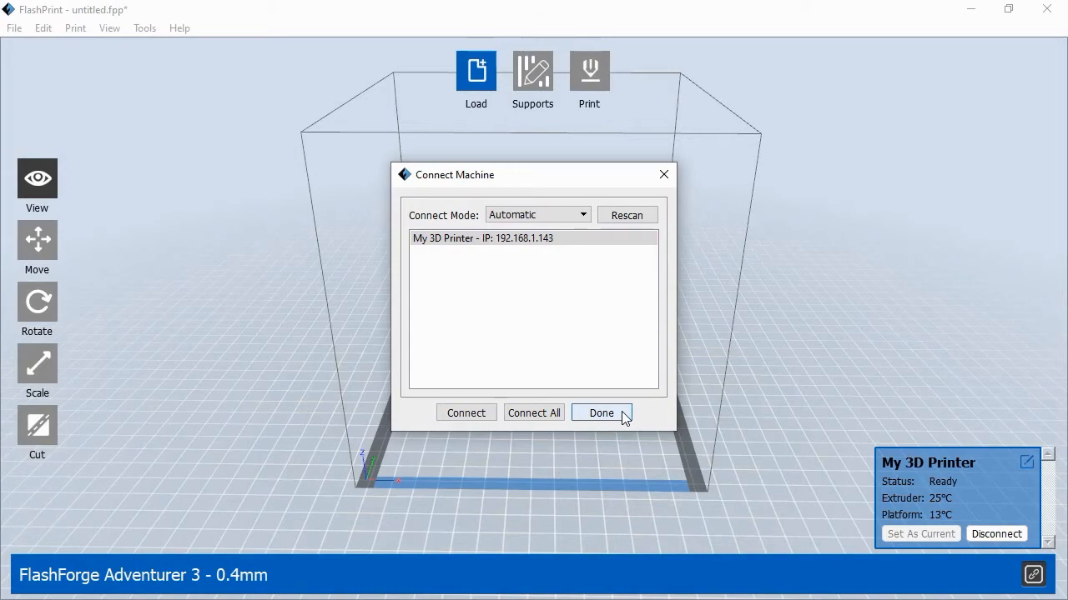
pyautogui.click(600, 414)
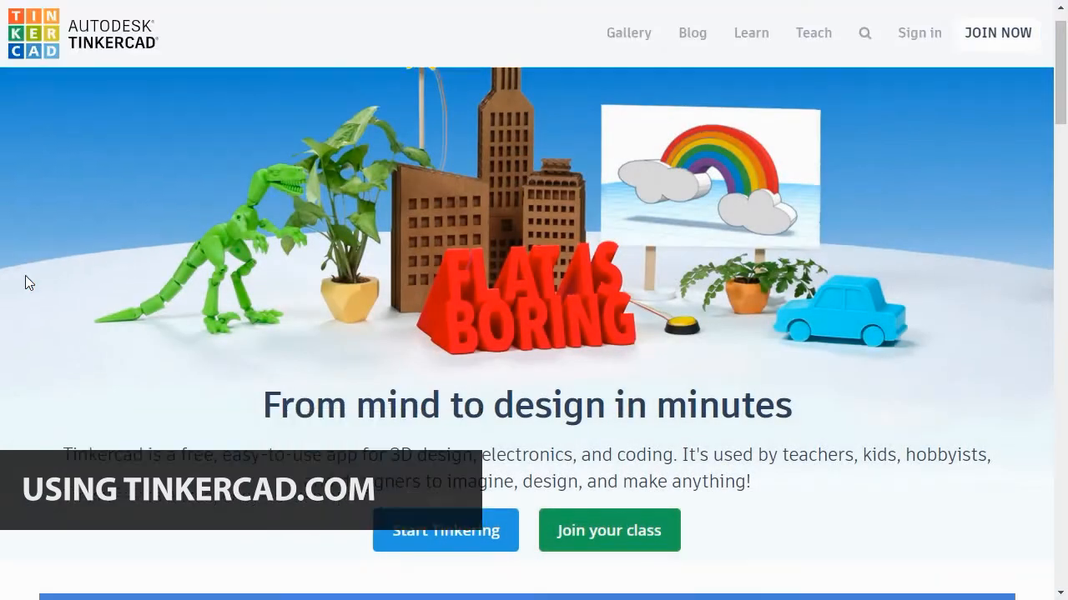
# Create a new empty Tinkercad design from the dashboard
pyautogui.scroll(3)
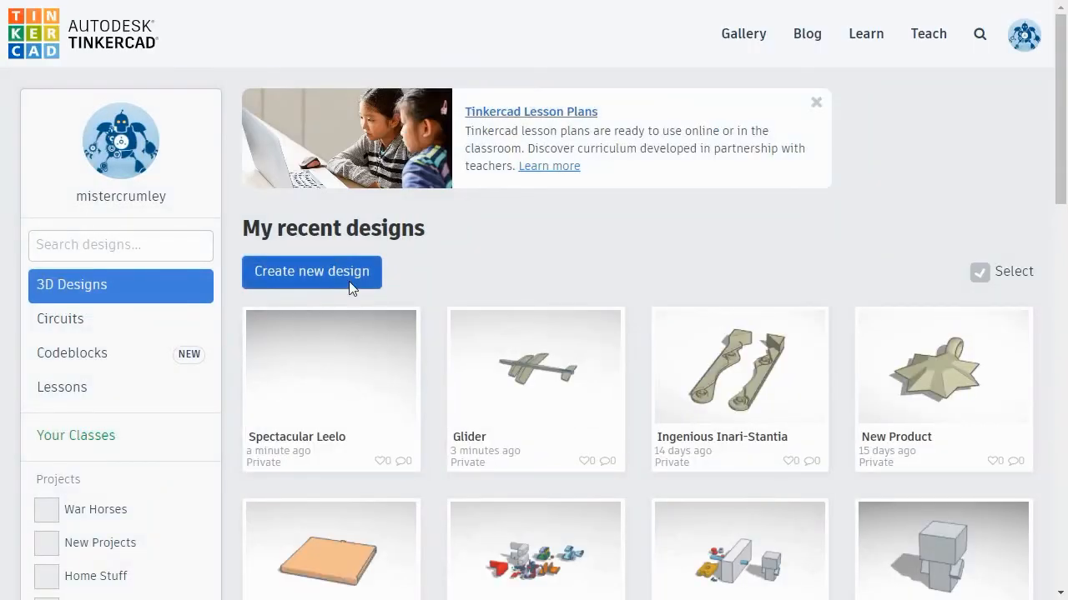
pyautogui.click(312, 272)
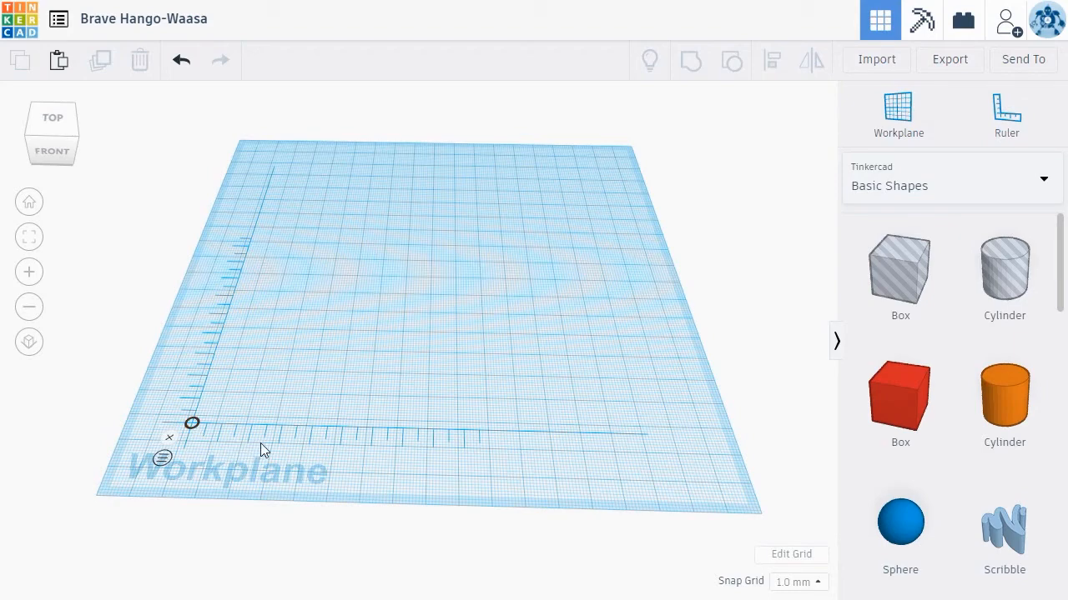
pyautogui.moveTo(337, 453)
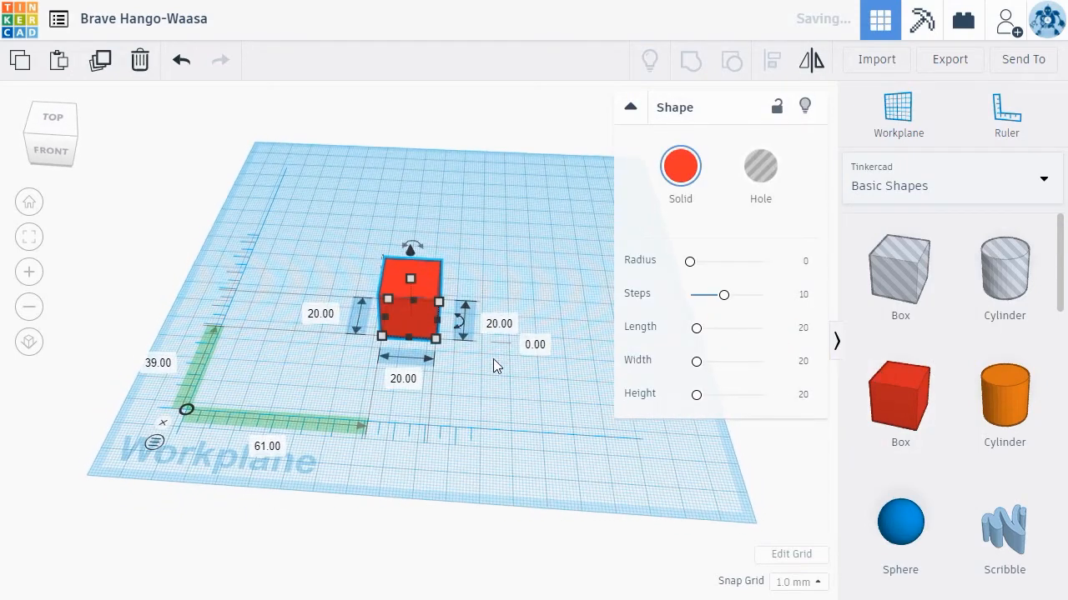
pyautogui.moveTo(497, 314)
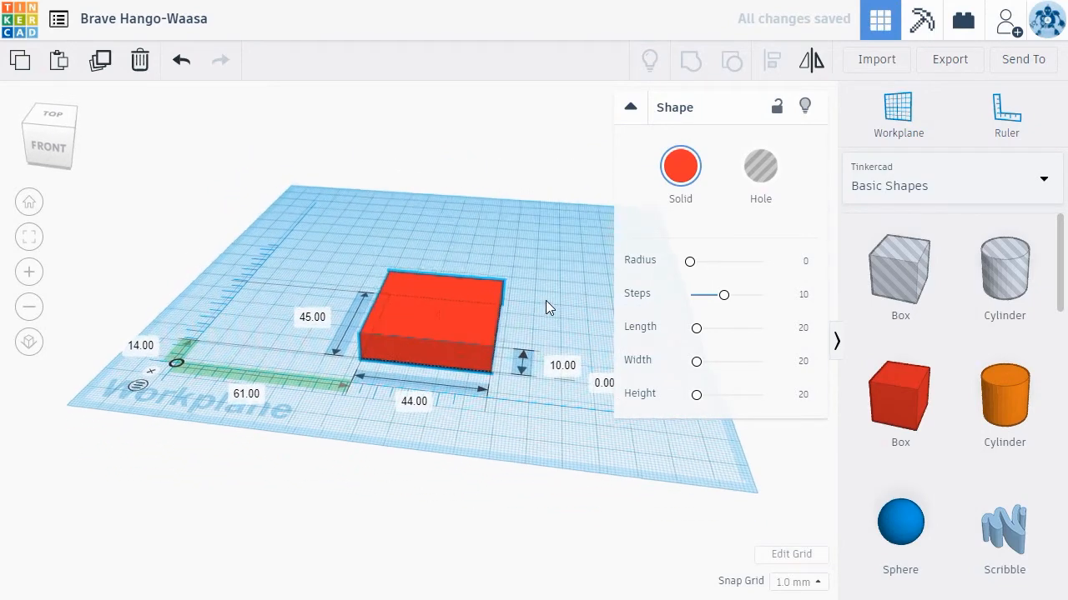
# Place a cylinder beside the box and enlarge it to about 32 by 35
pyautogui.moveTo(520, 359); pyautogui.dragTo(530, 265)
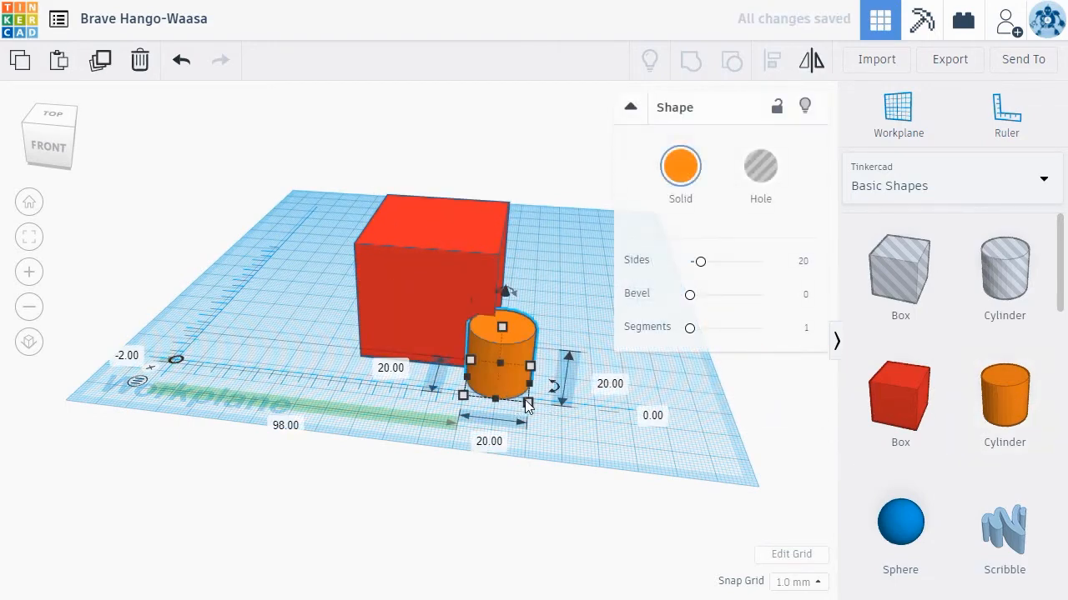
pyautogui.moveTo(530, 400); pyautogui.dragTo(567, 439)
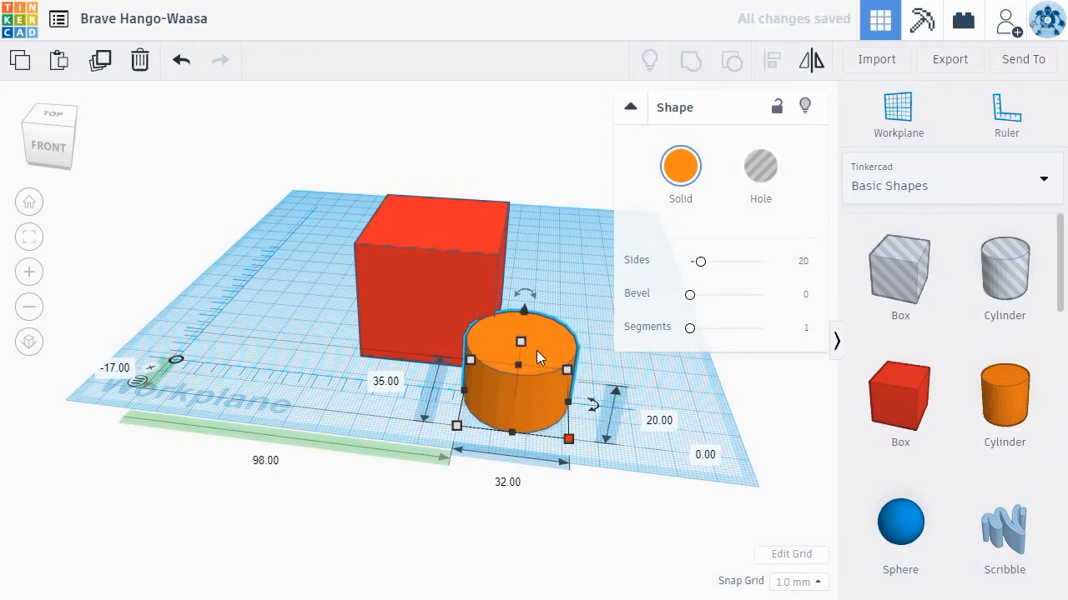
pyautogui.click(658, 420)
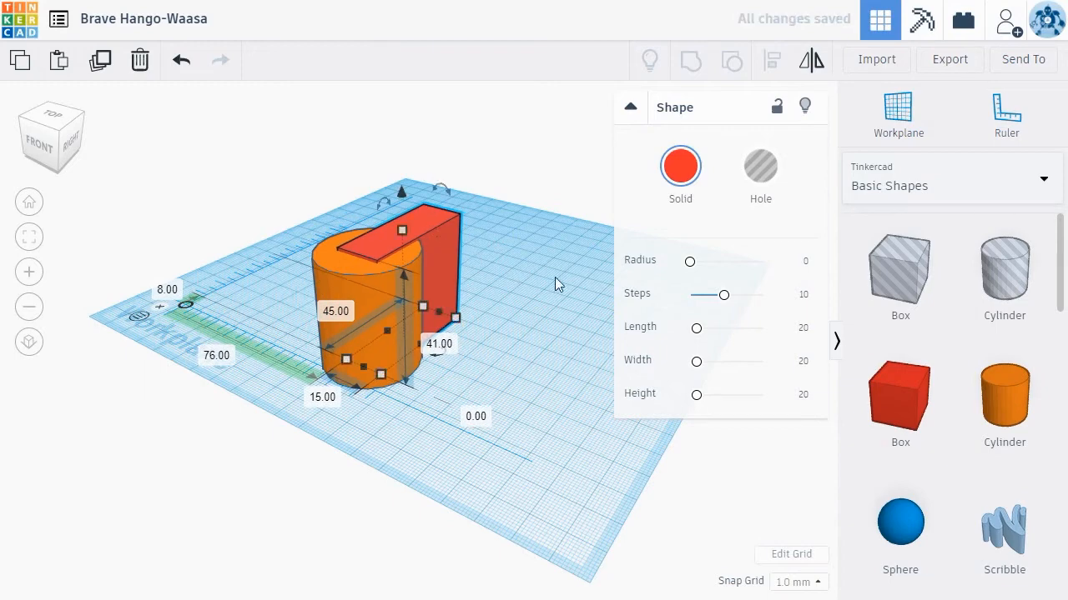
# Leave a single 51 x 68 x 20 box on the workplane and start importing a 3D file
pyautogui.click(760, 165)
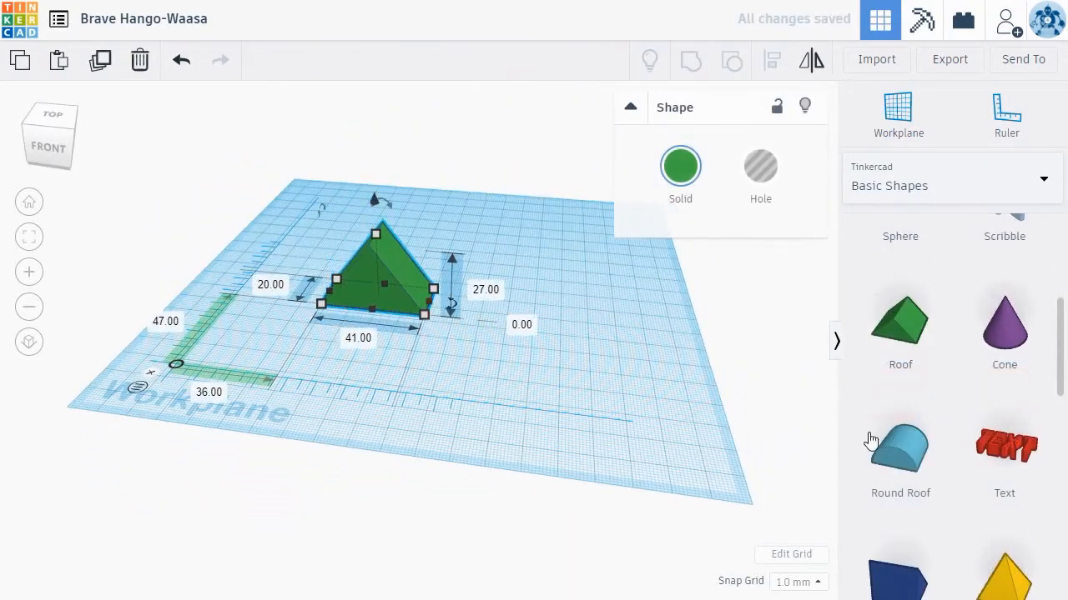
pyautogui.click(772, 60)
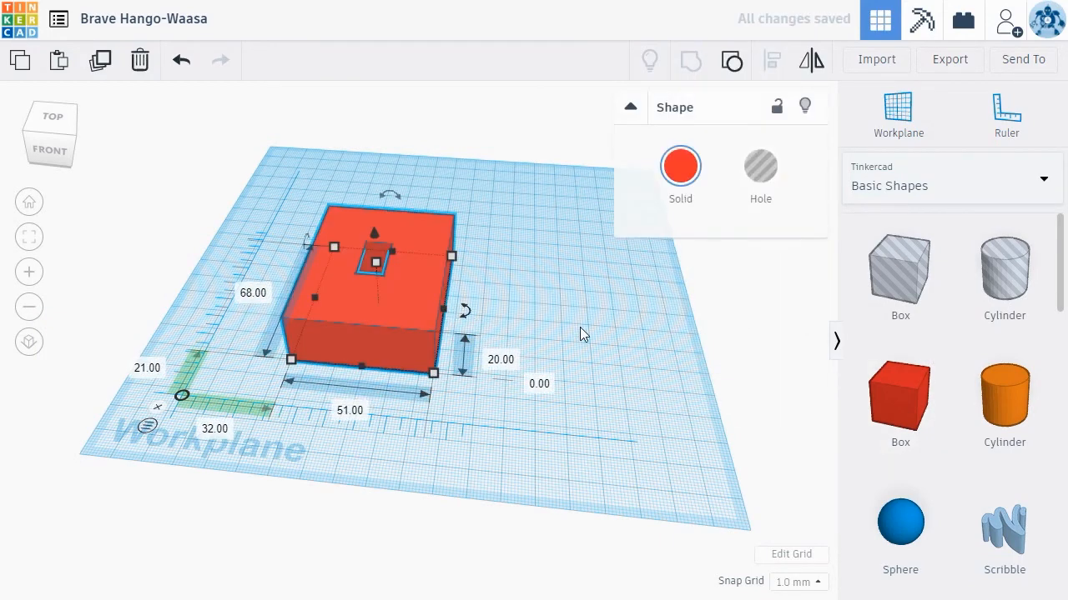
pyautogui.click(580, 334)
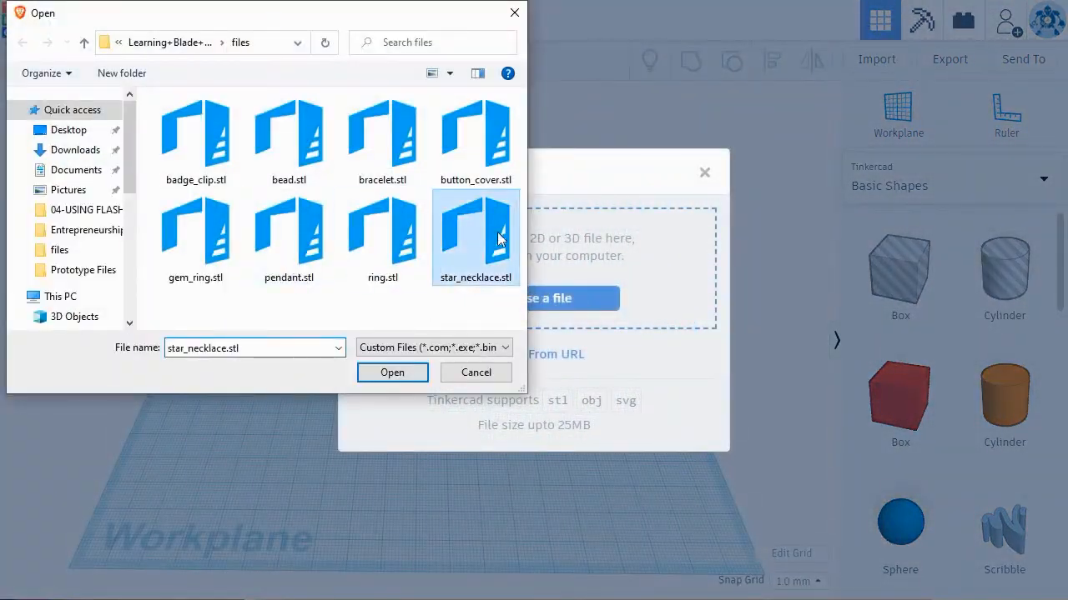
# Import star_necklace.stl and duplicate the cross-shaped piece with Ctrl+D
pyautogui.click(392, 372)
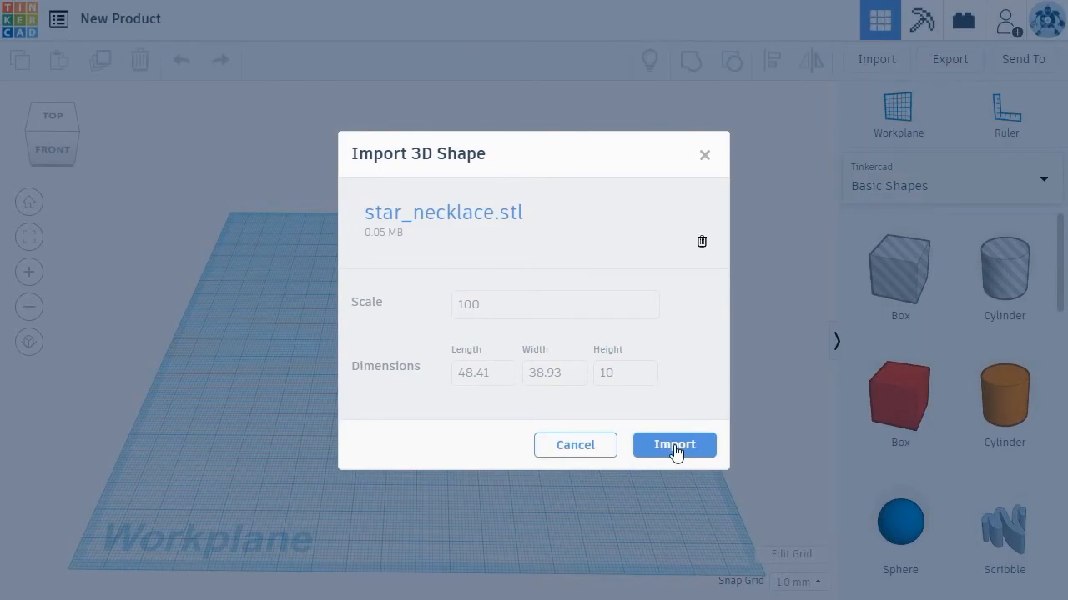
pyautogui.click(674, 444)
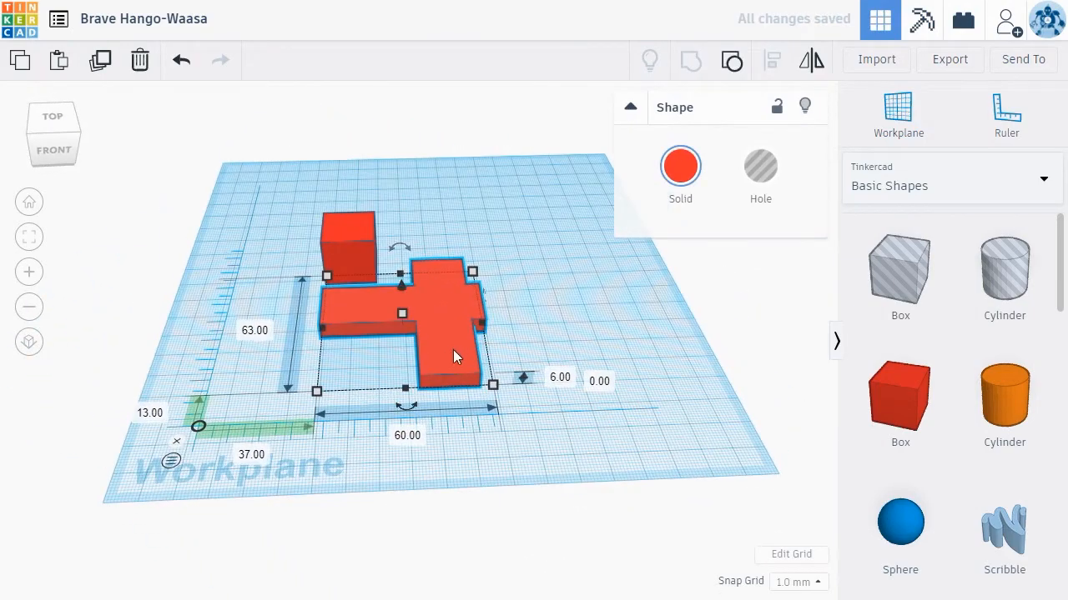
pyautogui.click(810, 60)
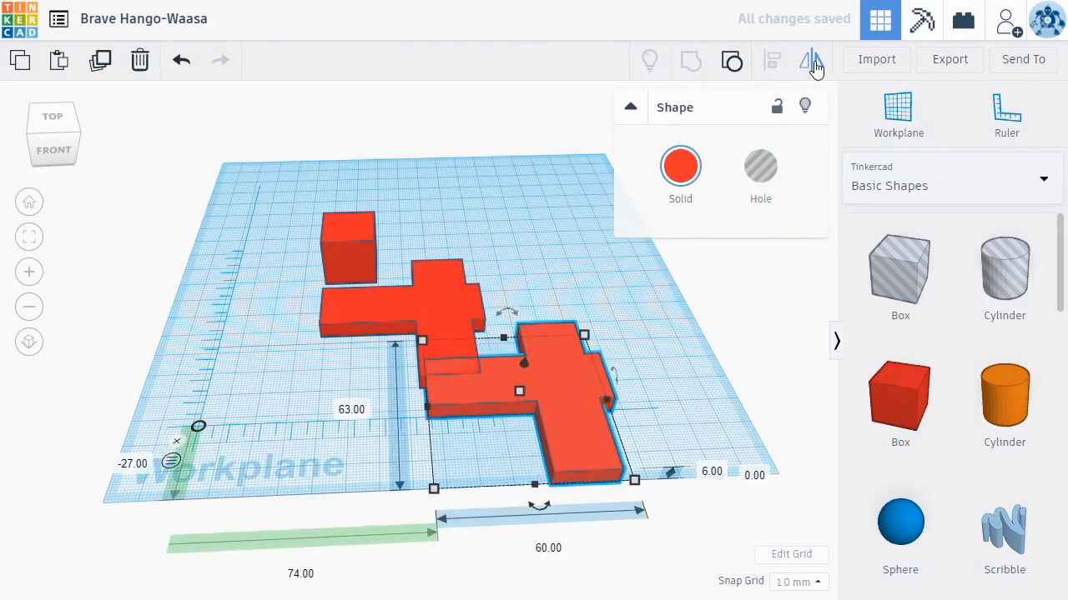